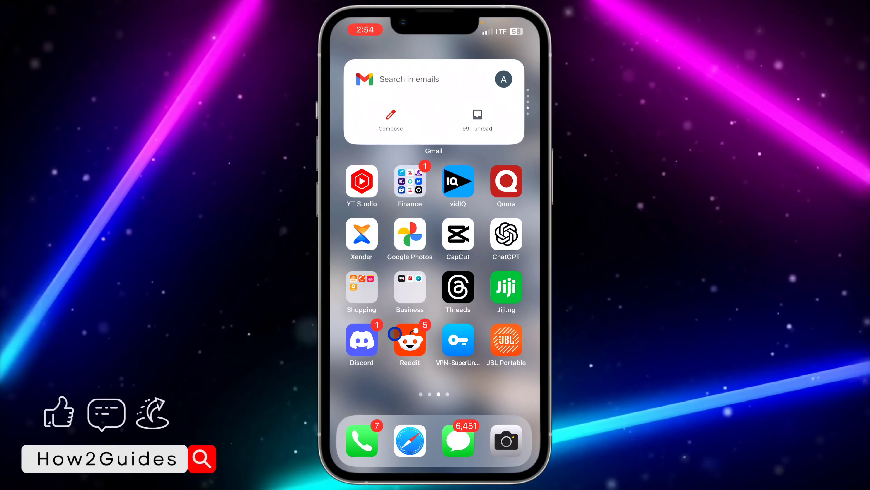
Launch Reddit and bring up the account drawer from the avatar on the home feed
click(410, 338)
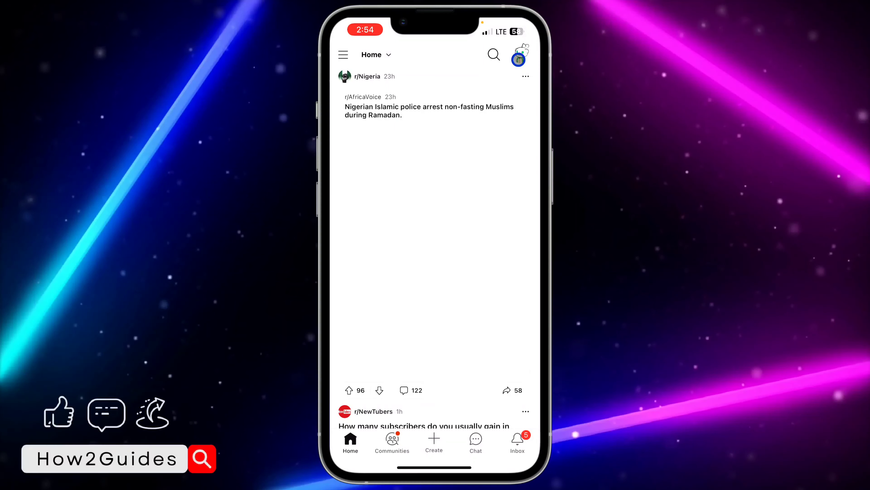
click(519, 54)
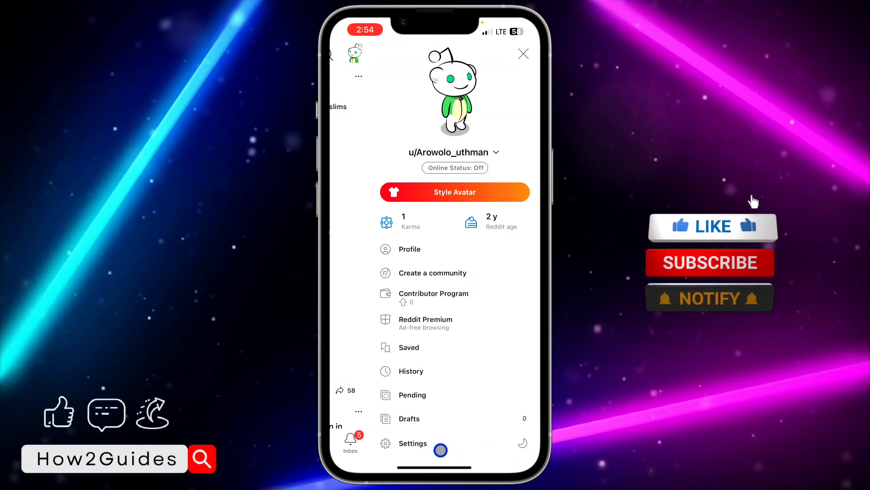
Go into Settings, then the account's own settings page down to the Privacy section
click(412, 442)
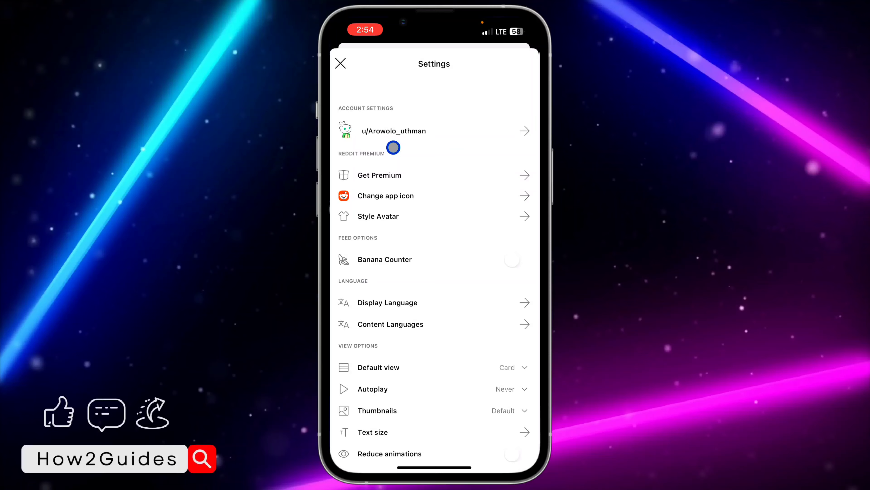
click(393, 131)
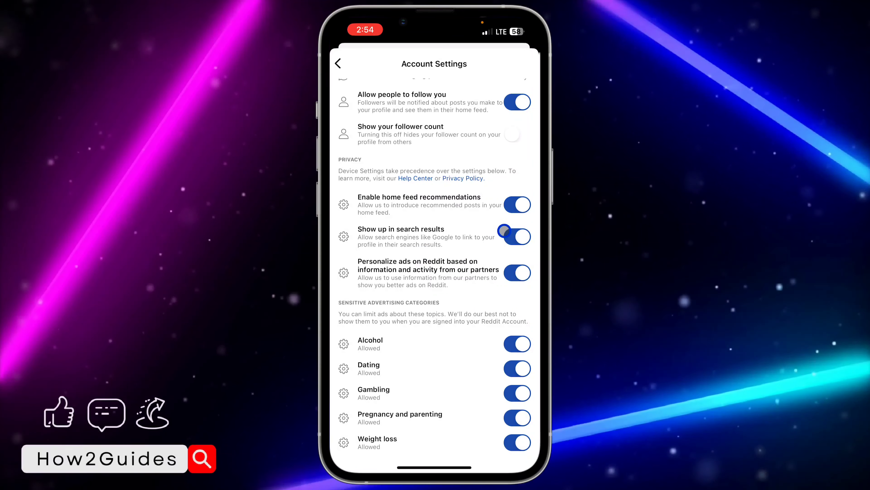
Turn off 'Show up in search results', then back out and close Settings
click(517, 235)
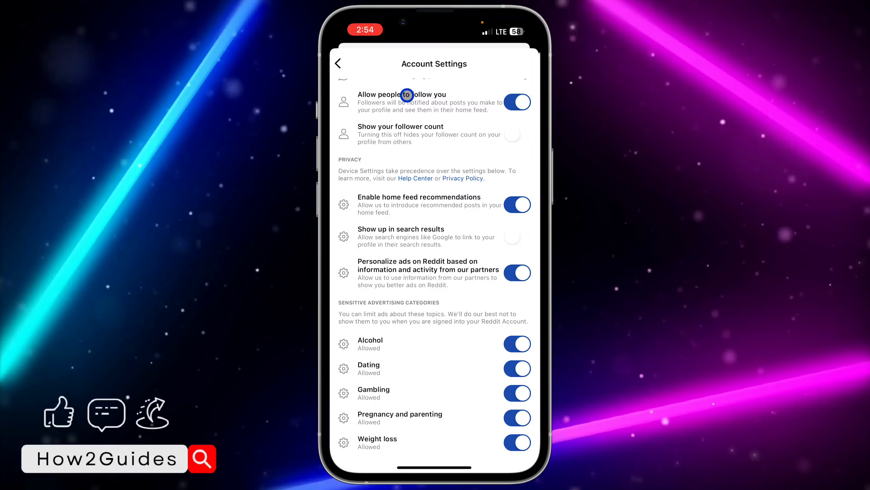
click(338, 63)
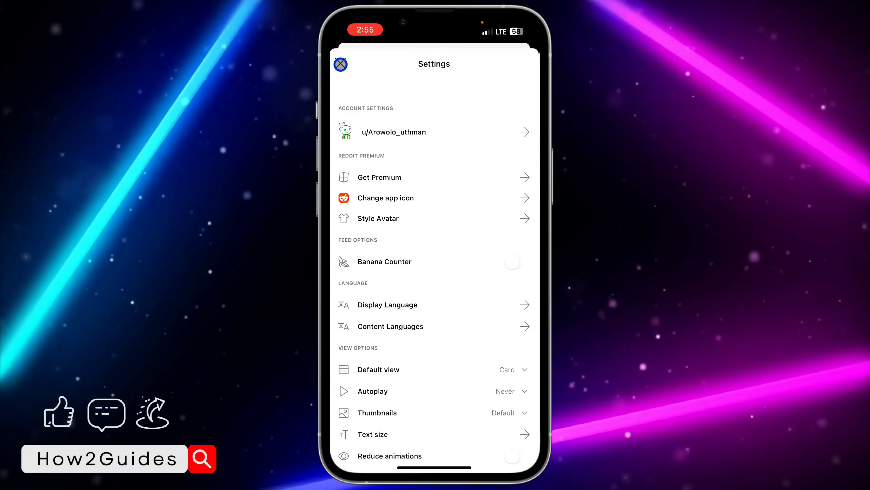
click(341, 63)
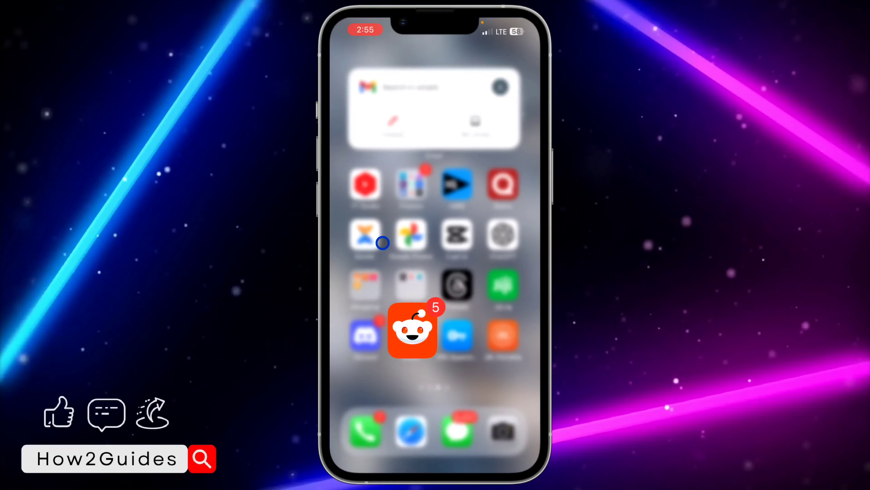